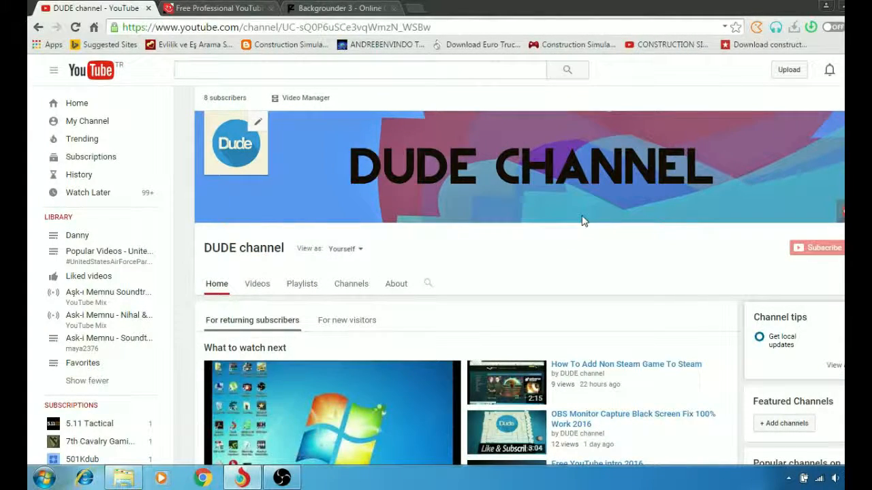
Switch to the YourTubeTheme free YouTube channel art site's home page
{"action": "left_click", "coordinate": [218, 8]}
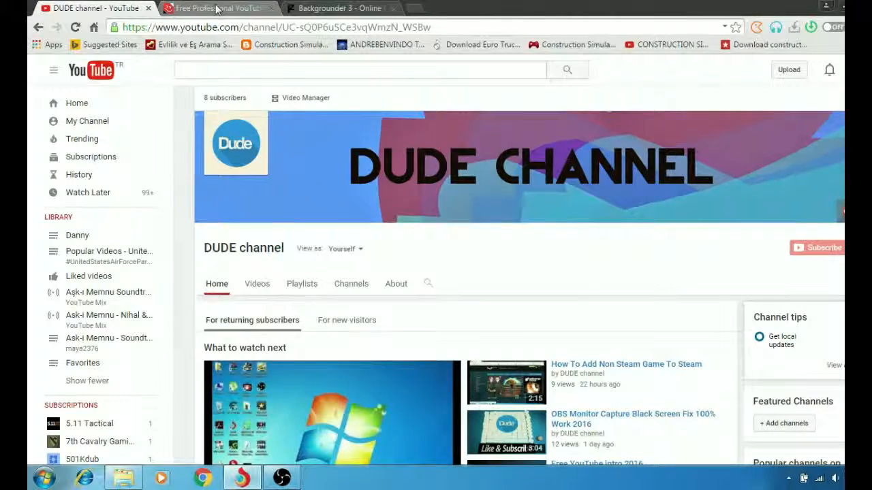
{"action": "left_click", "coordinate": [218, 8]}
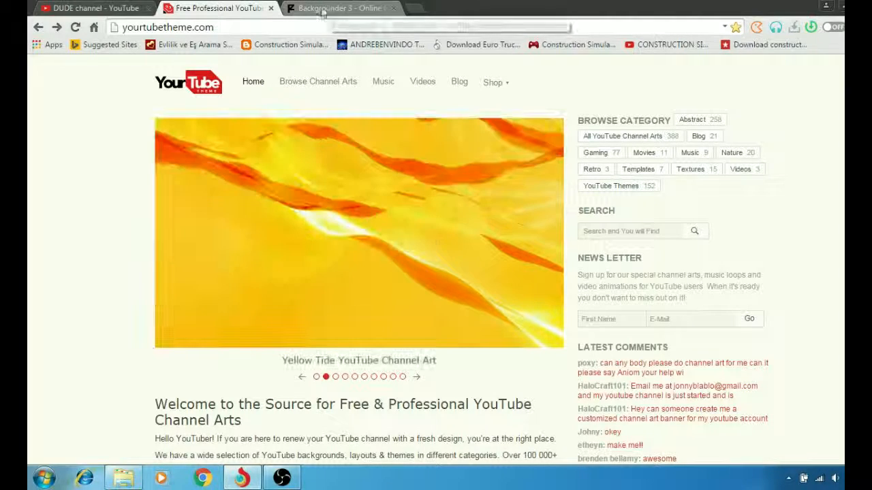
{"action": "mouse_move", "coordinate": [340, 8]}
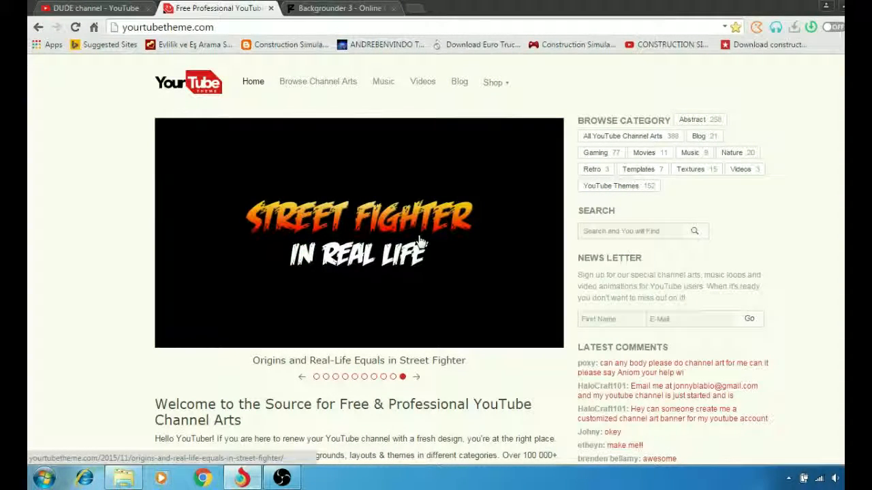
Bring up the full Browse Channel Arts gallery listing
{"action": "scroll", "scroll_direction": "down", "scroll_amount": 3}
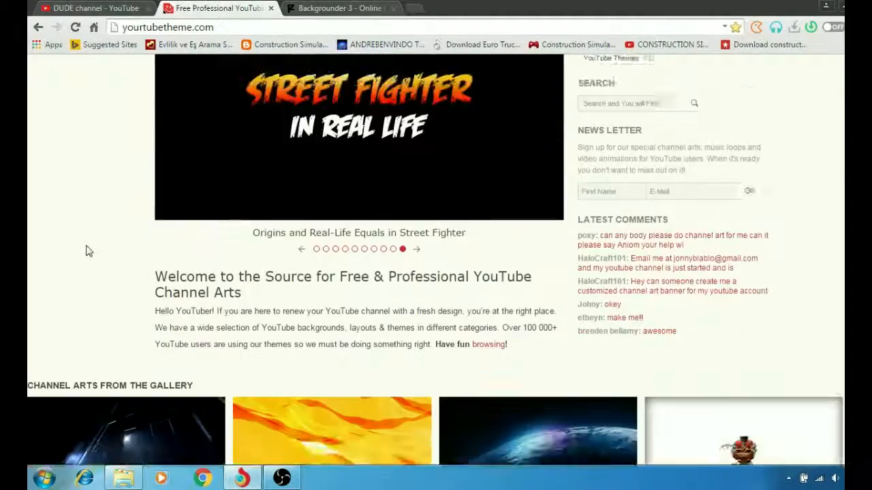
{"action": "scroll", "scroll_direction": "down", "scroll_amount": 3}
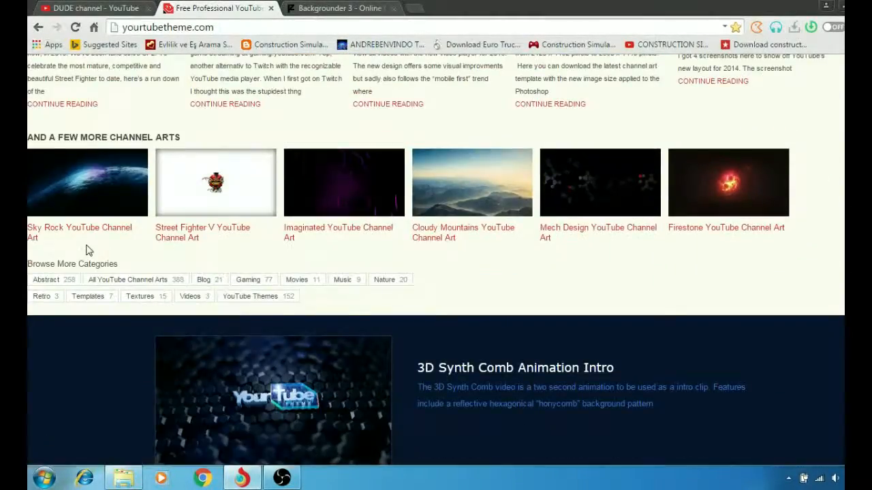
{"action": "scroll", "scroll_direction": "up", "scroll_amount": 3}
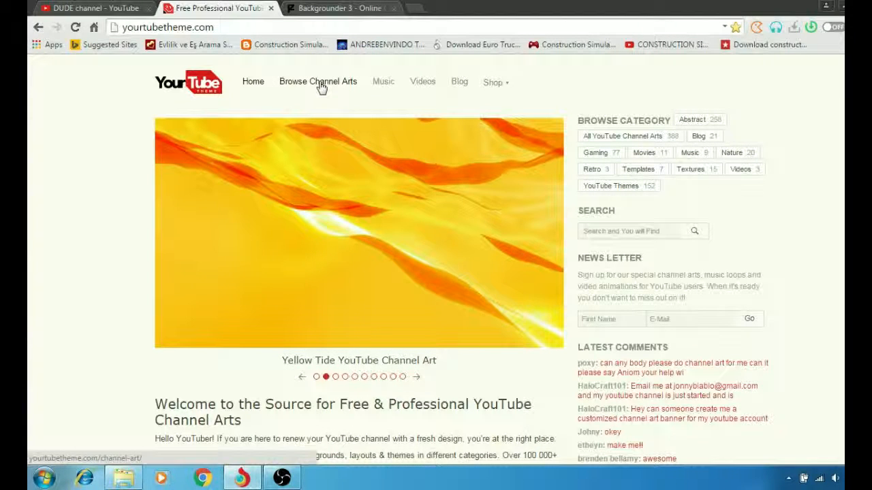
{"action": "left_click", "coordinate": [319, 81]}
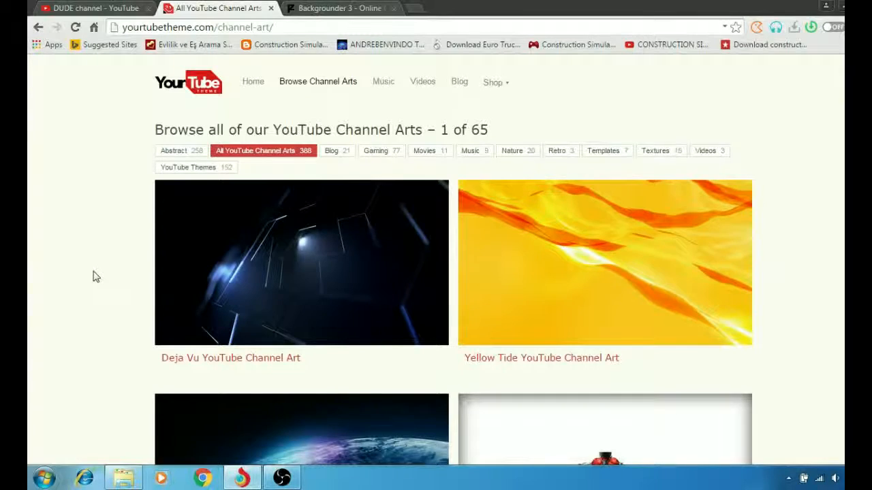
{"action": "scroll", "scroll_direction": "down", "scroll_amount": 3}
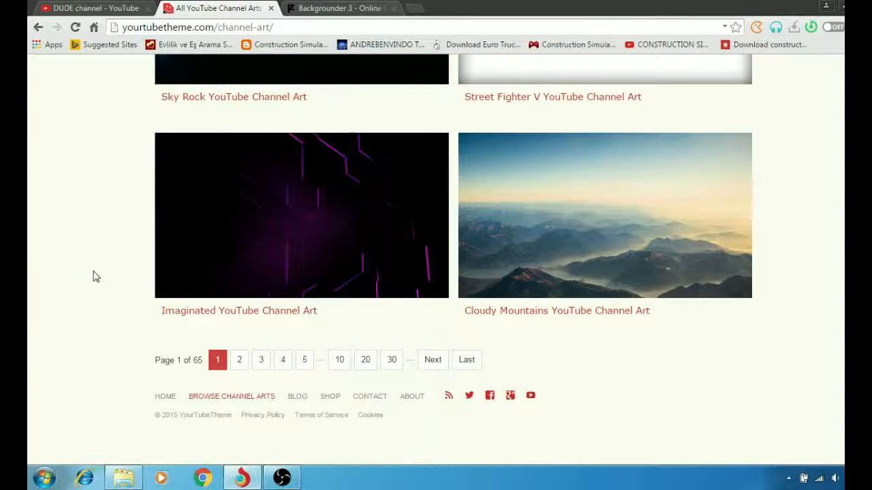
{"action": "mouse_move", "coordinate": [194, 379]}
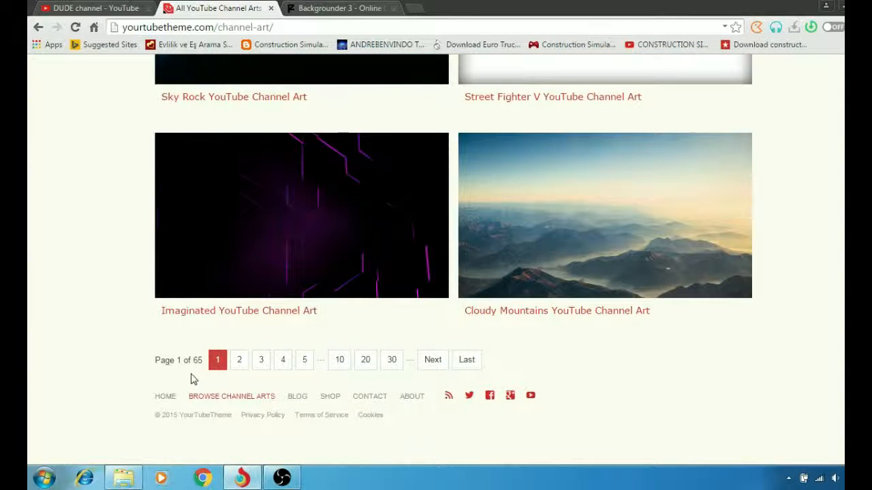
{"action": "mouse_move", "coordinate": [166, 379]}
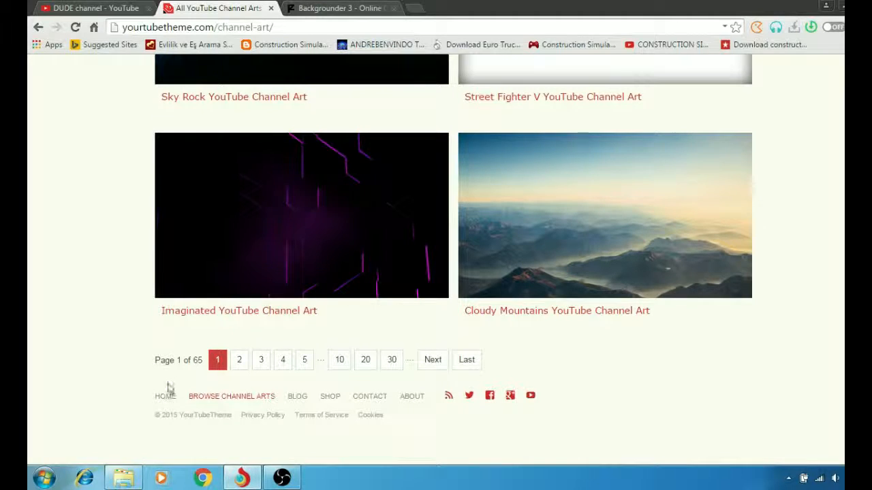
Jump via page 30 to page 40 of 65 and select the Football World Cup 2014 art
{"action": "left_click", "coordinate": [393, 360]}
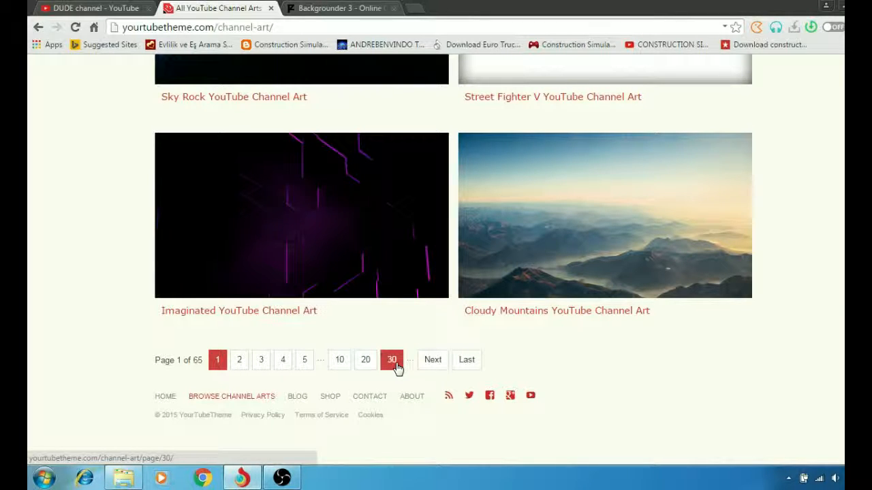
{"action": "left_click", "coordinate": [392, 360]}
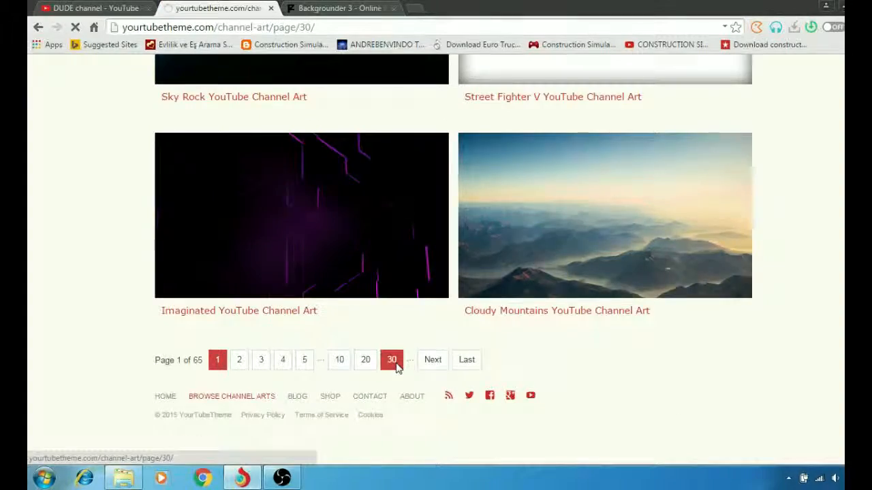
{"action": "left_click", "coordinate": [393, 360]}
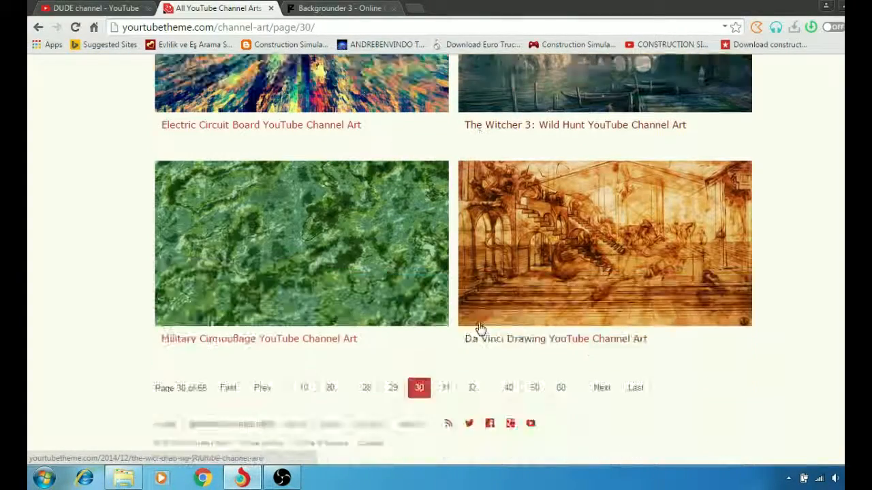
{"action": "left_click", "coordinate": [509, 387]}
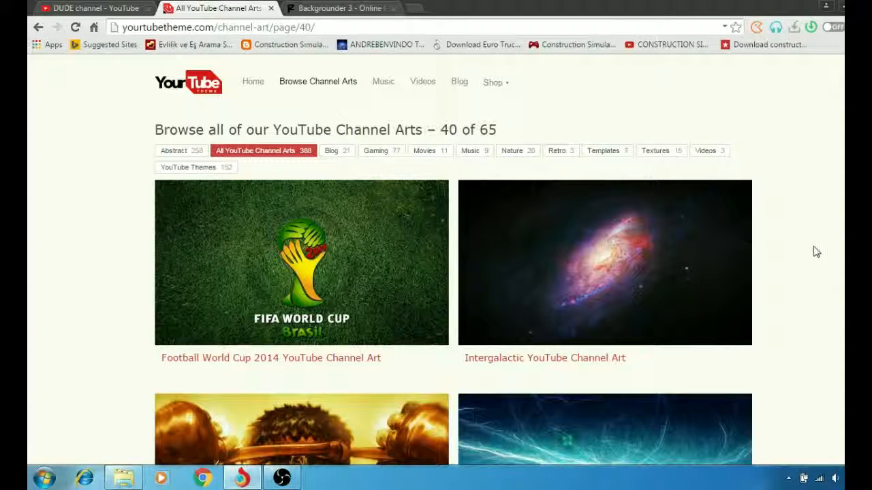
{"action": "mouse_move", "coordinate": [341, 286]}
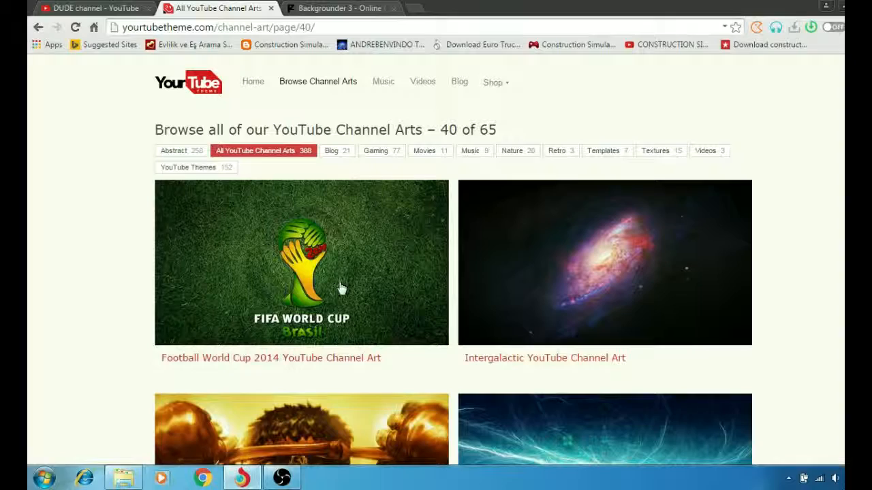
{"action": "left_click", "coordinate": [307, 265]}
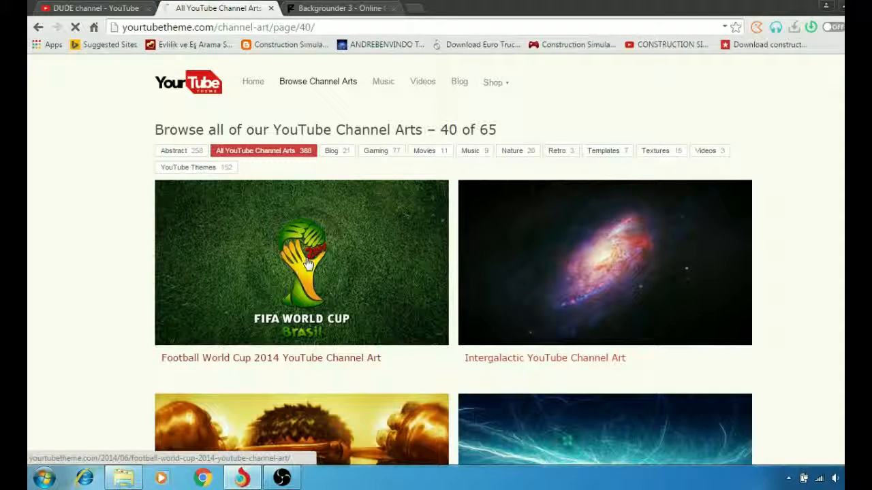
Open the Football World Cup 2014 channel art page and its JPG download offer
{"action": "left_click", "coordinate": [302, 263]}
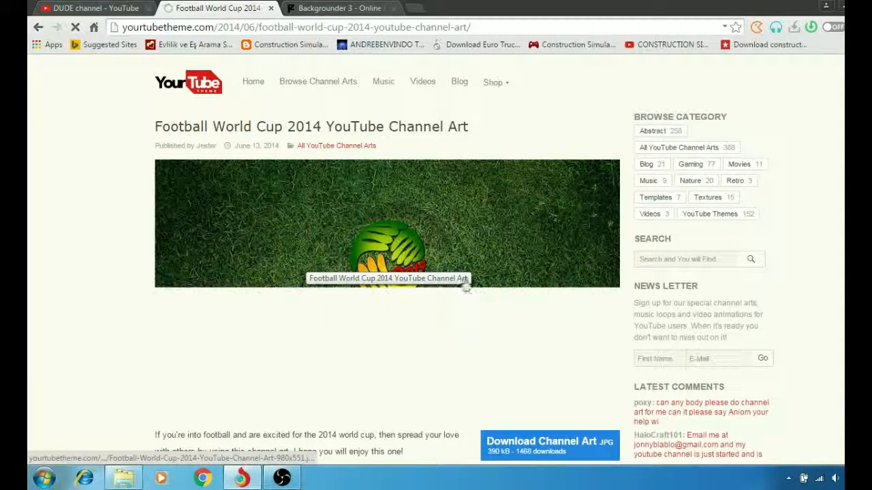
{"action": "scroll", "scroll_direction": "down", "scroll_amount": 3}
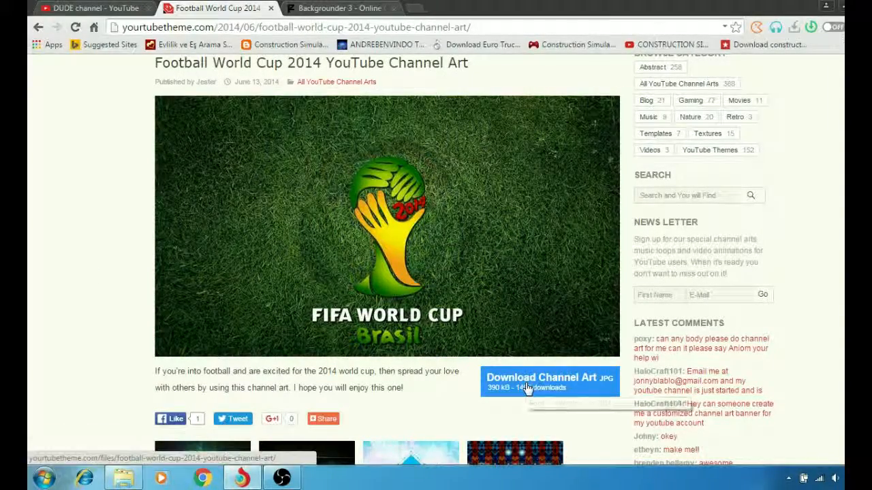
{"action": "mouse_move", "coordinate": [528, 387]}
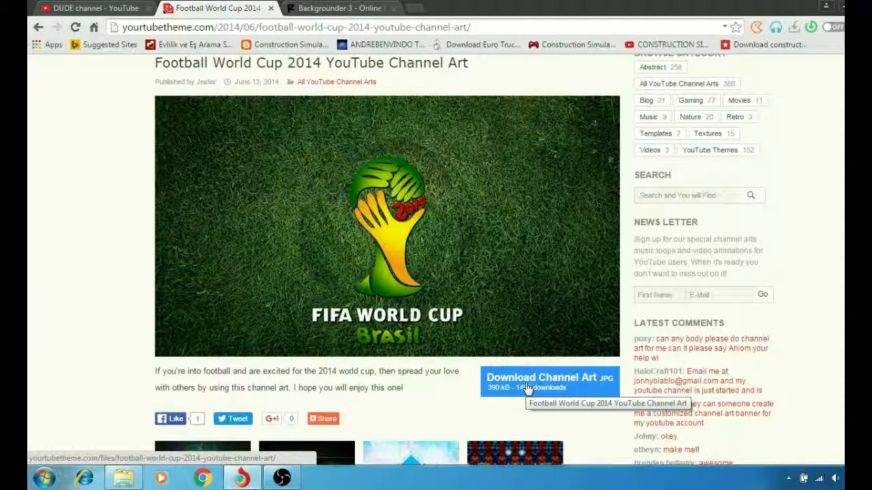
{"action": "left_click", "coordinate": [547, 382]}
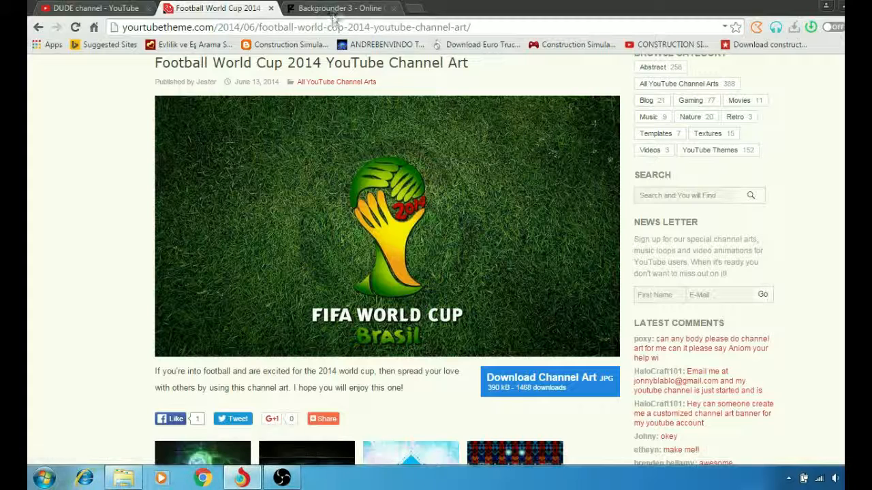
Switch to panzoid.com/tools/backgrounder with the Templates section expanded
{"action": "left_click", "coordinate": [338, 9]}
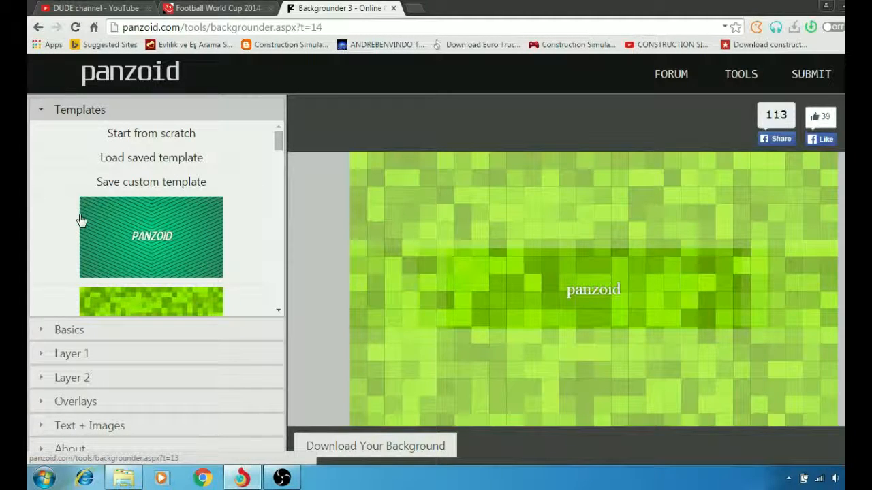
{"action": "scroll", "scroll_direction": "down", "scroll_amount": 3}
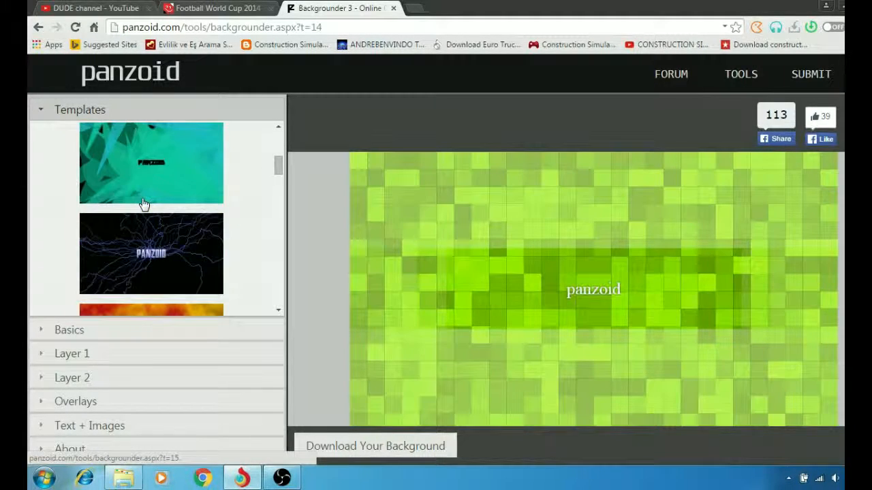
{"action": "scroll", "scroll_direction": "down", "scroll_amount": 3}
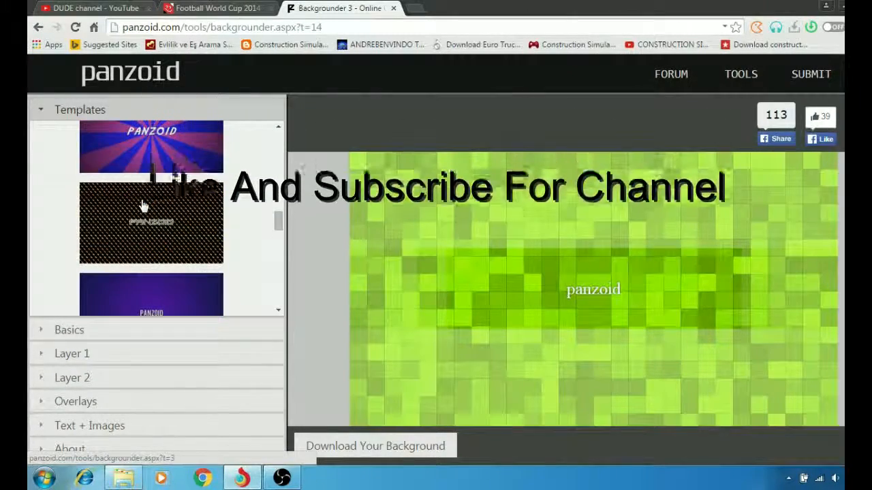
{"action": "scroll", "scroll_direction": "down", "scroll_amount": 3}
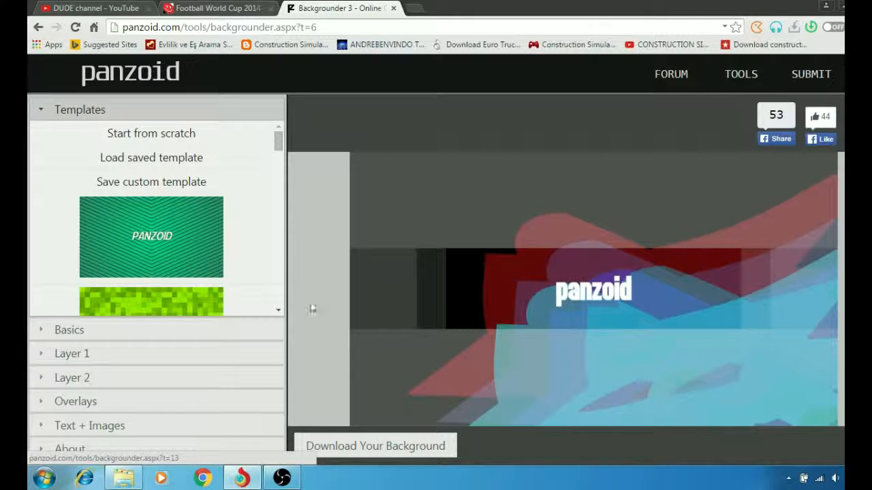
{"action": "mouse_move", "coordinate": [251, 281]}
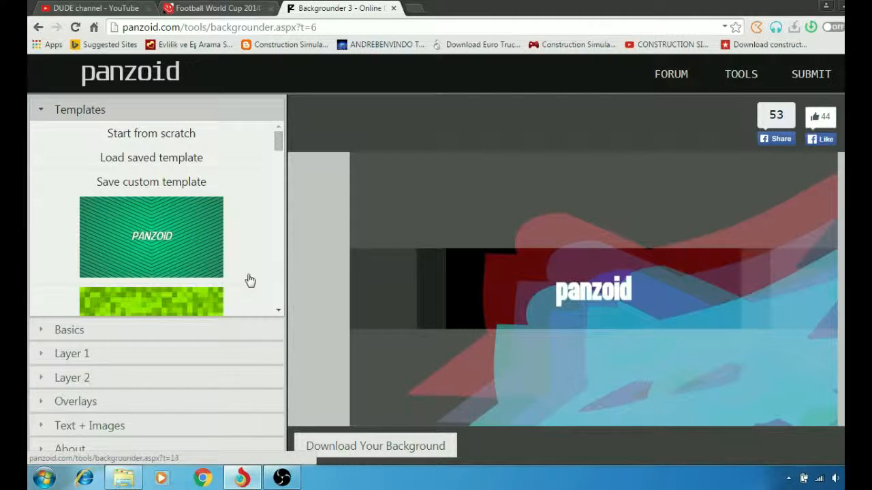
Expand Basics and keep YouTube One as the background type
{"action": "left_click", "coordinate": [152, 237]}
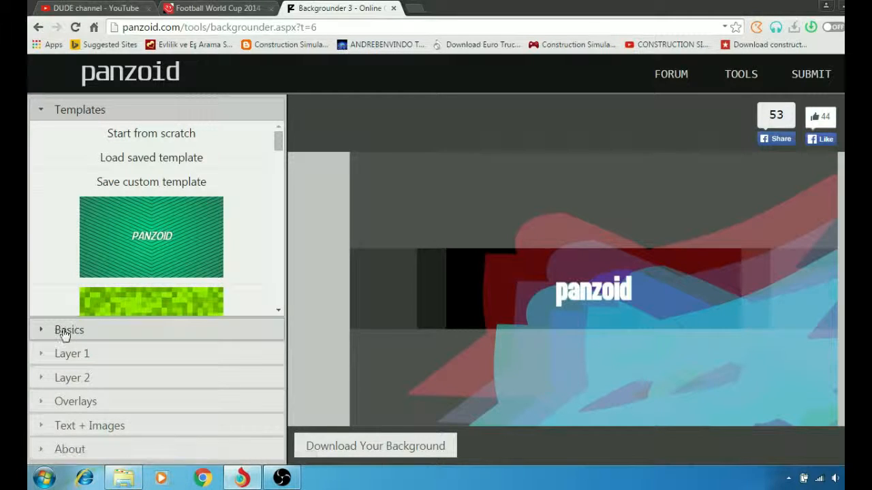
{"action": "left_click", "coordinate": [68, 330]}
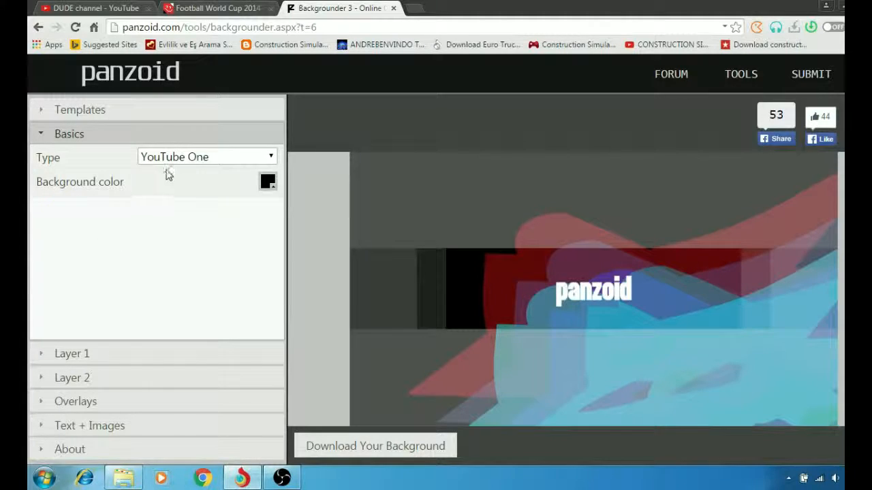
{"action": "left_click", "coordinate": [207, 157]}
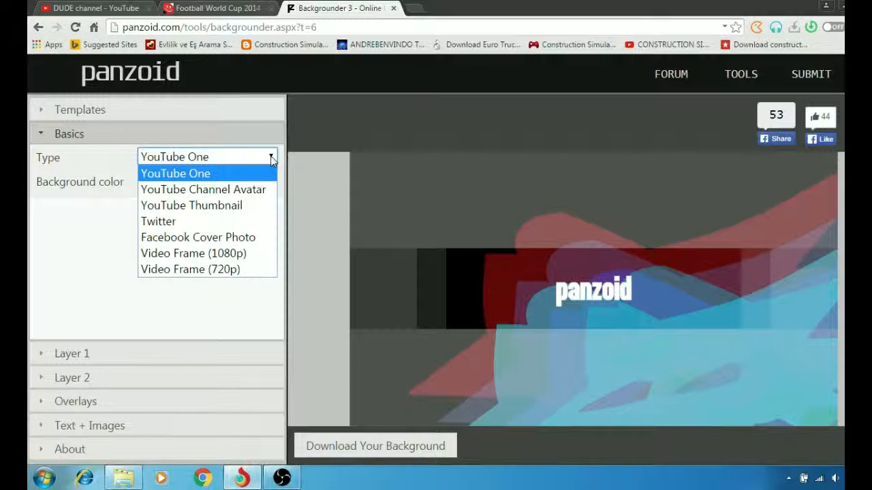
{"action": "mouse_move", "coordinate": [198, 237]}
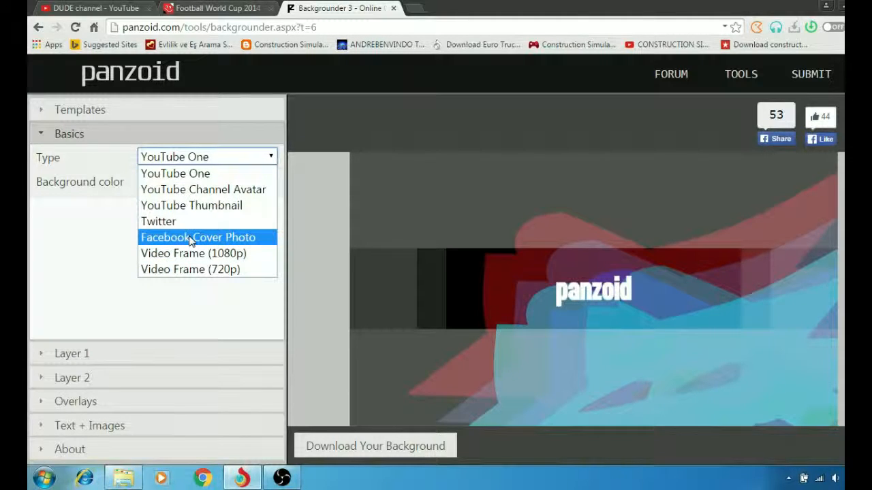
{"action": "mouse_move", "coordinate": [177, 221]}
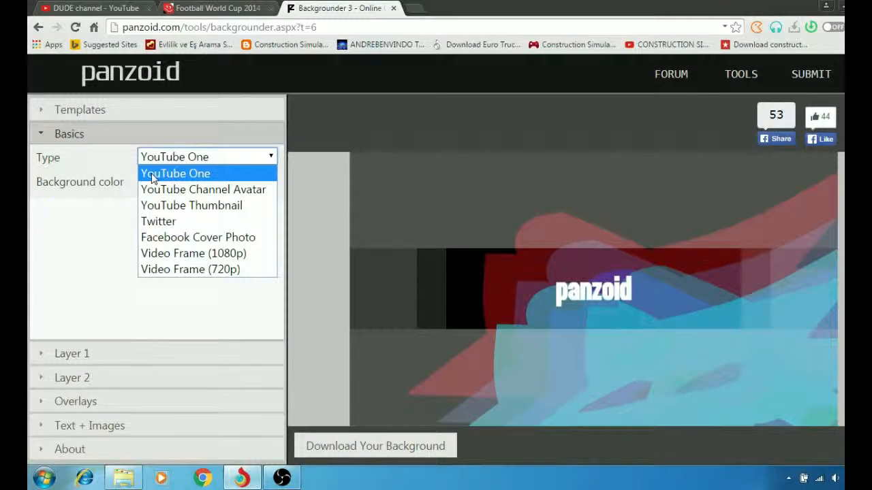
{"action": "left_click", "coordinate": [176, 173]}
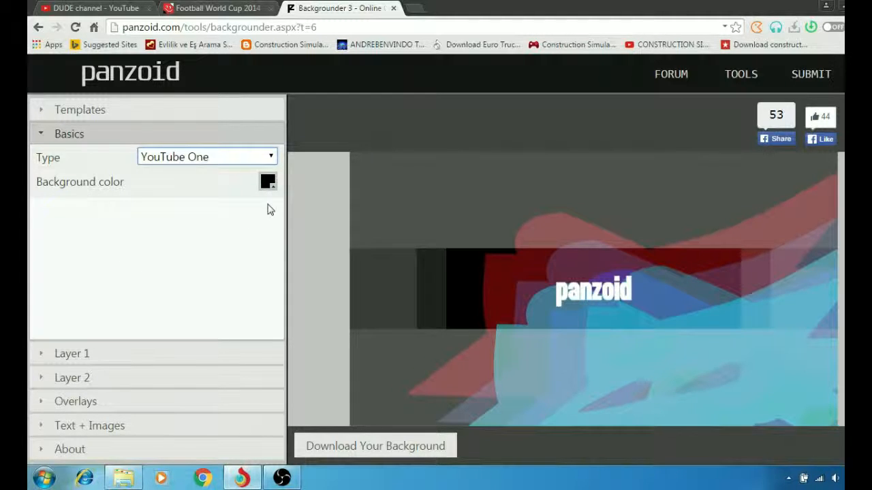
{"action": "mouse_move", "coordinate": [267, 181]}
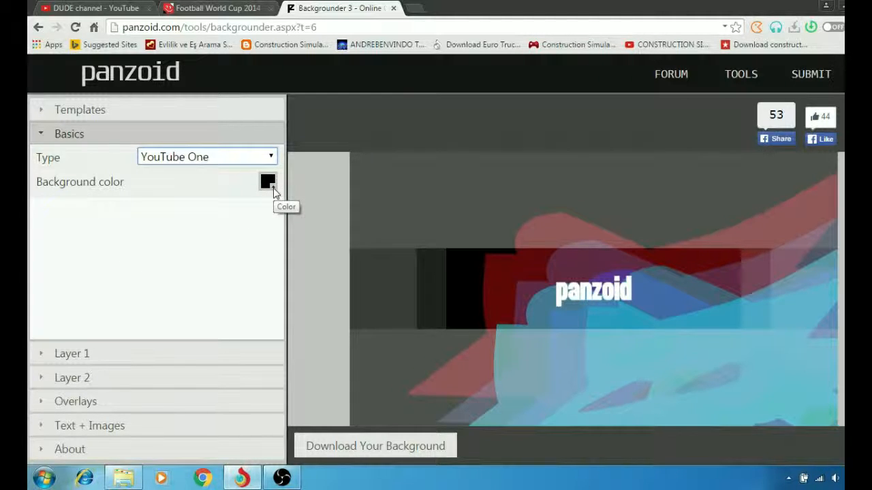
Set the background colour to red (e61c1c)
{"action": "left_click", "coordinate": [267, 181]}
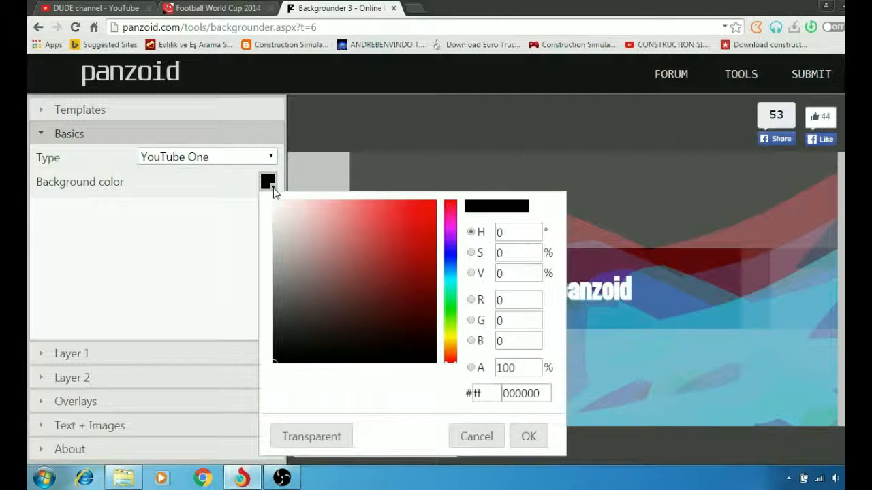
{"action": "left_click", "coordinate": [416, 217]}
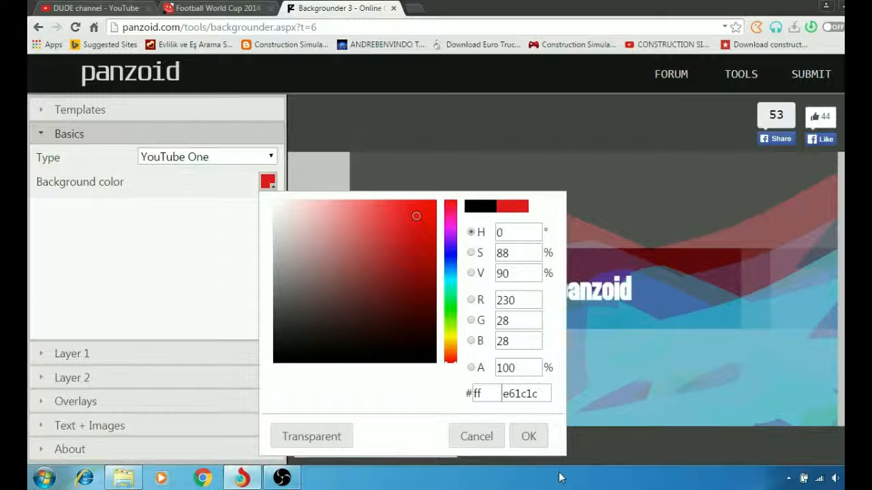
{"action": "left_click", "coordinate": [528, 436]}
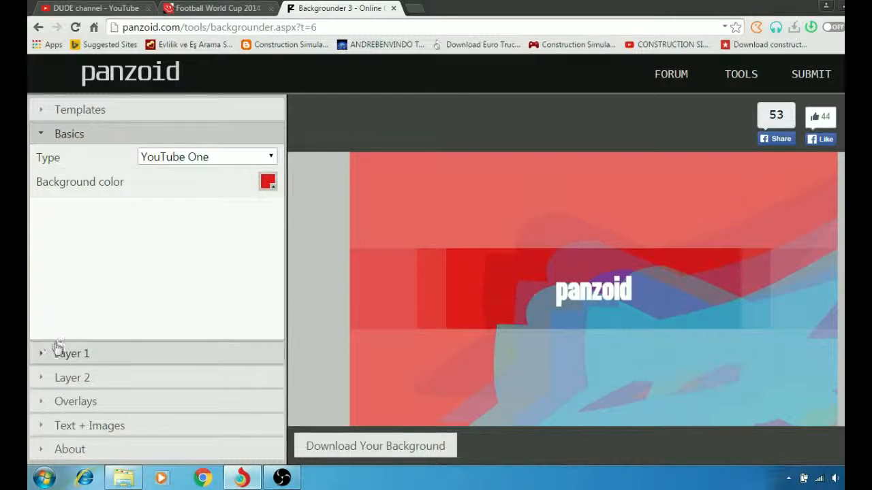
Review Layer 1's Scribble settings
{"action": "left_click", "coordinate": [71, 354]}
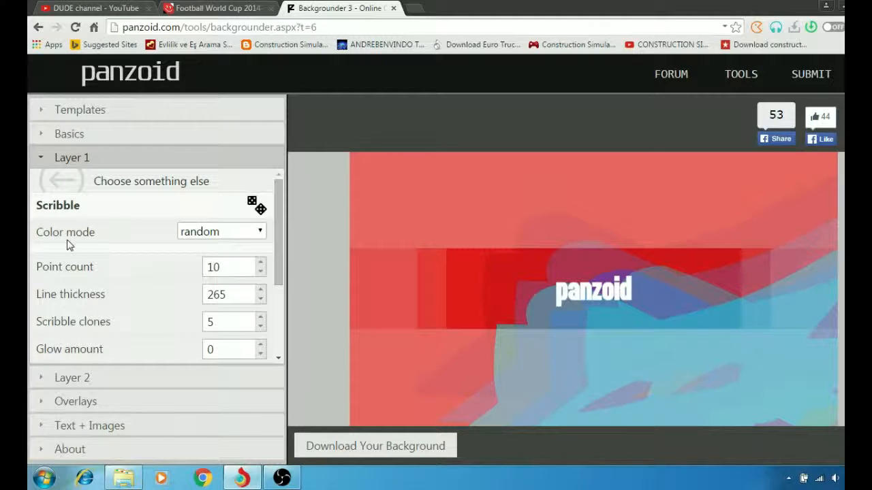
{"action": "left_click", "coordinate": [221, 232]}
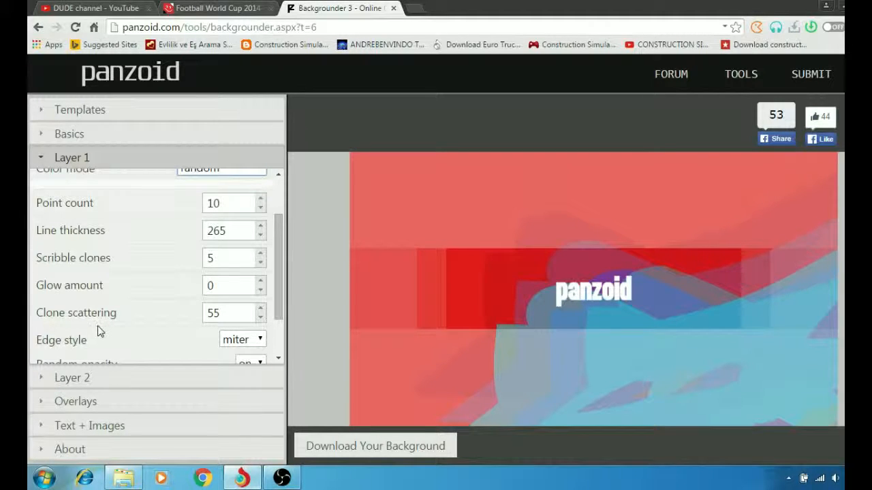
{"action": "mouse_move", "coordinate": [119, 292]}
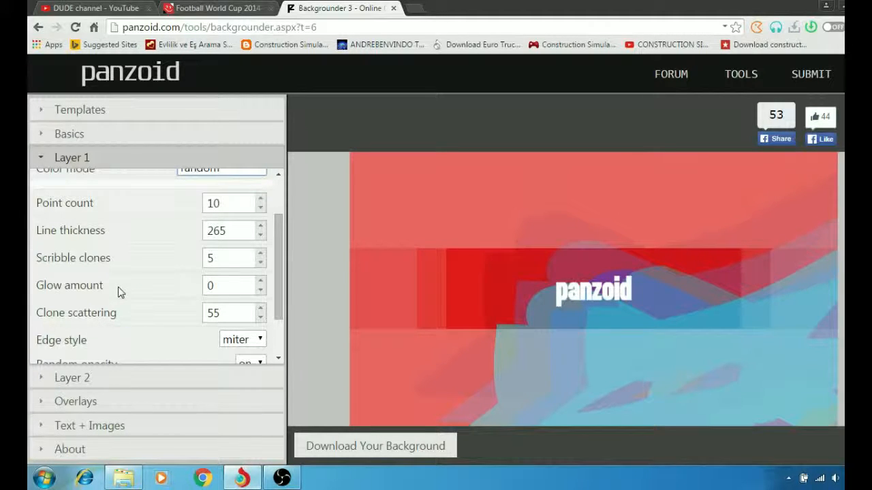
{"action": "scroll", "scroll_direction": "down", "scroll_amount": 3}
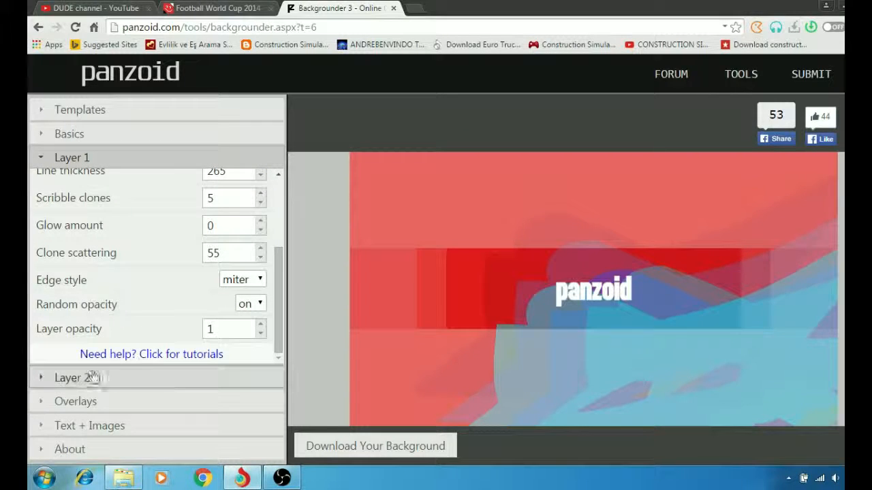
Show Layer 2's Upload, Preset texture and Generate image choices
{"action": "left_click", "coordinate": [71, 378]}
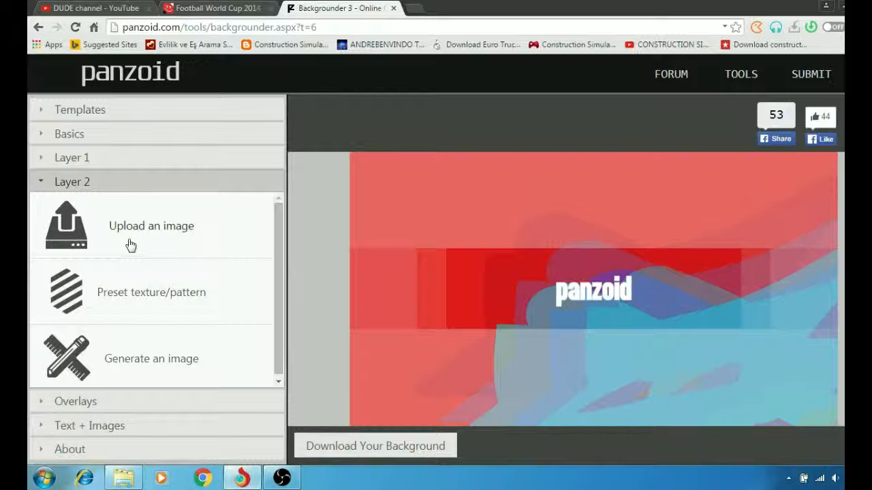
{"action": "mouse_move", "coordinate": [254, 83]}
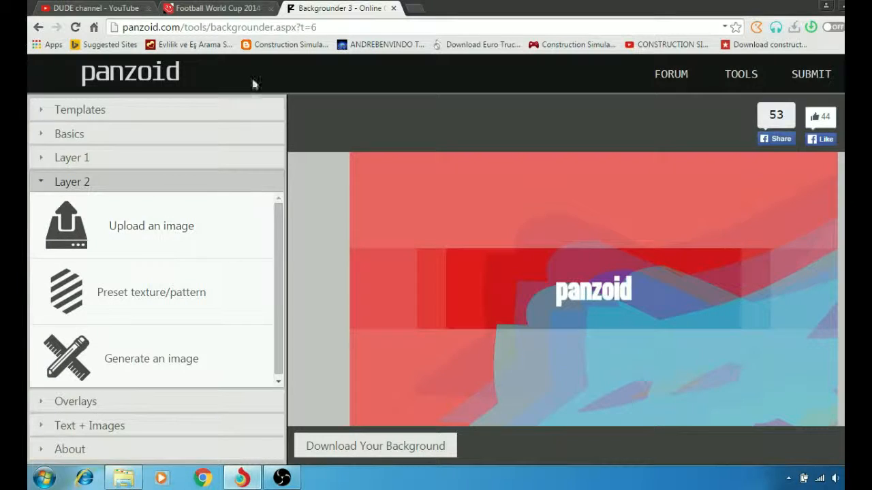
{"action": "left_click", "coordinate": [79, 109]}
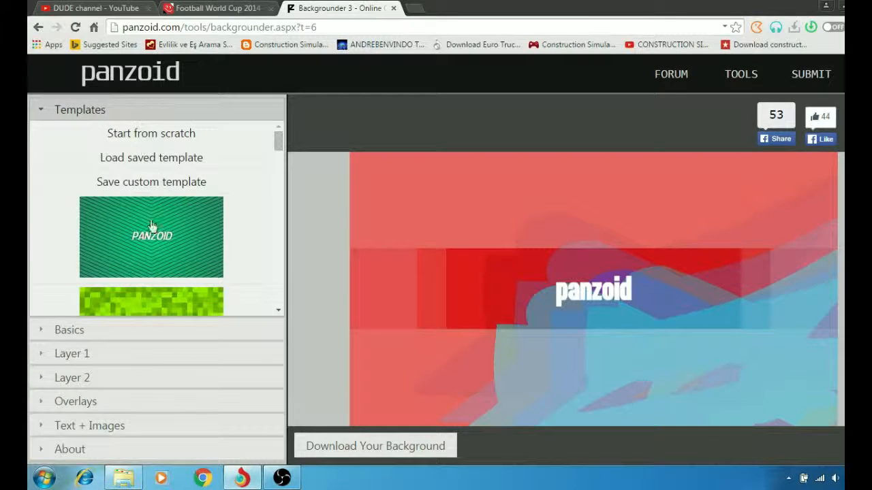
{"action": "scroll", "scroll_direction": "down", "scroll_amount": 3}
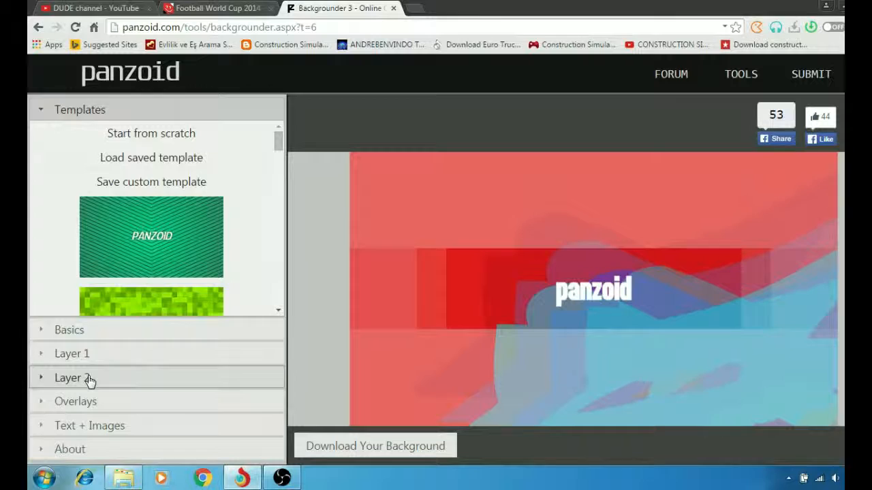
{"action": "left_click", "coordinate": [71, 379]}
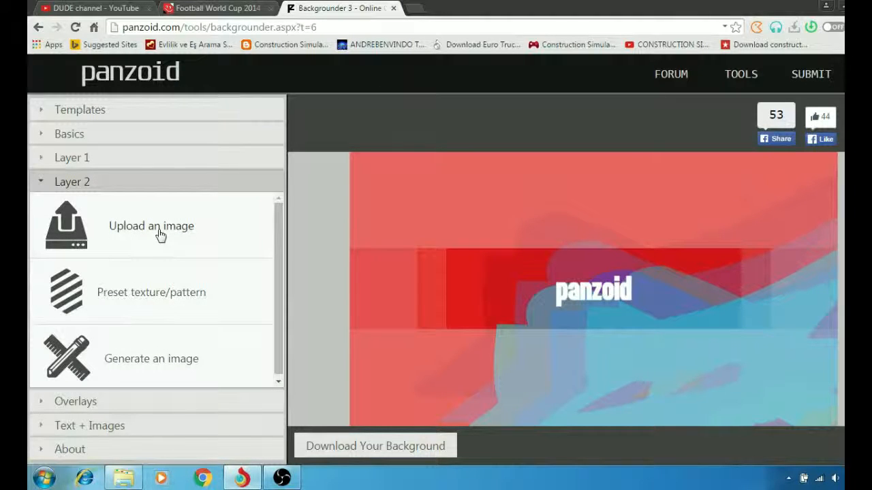
{"action": "mouse_move", "coordinate": [189, 342]}
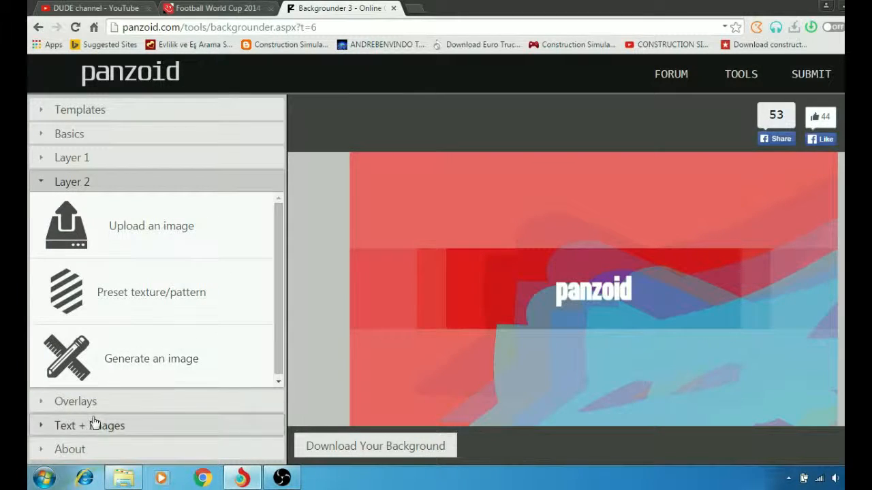
Replace the panzoid title text with 'dude channel' in Text + Images
{"action": "left_click", "coordinate": [89, 425]}
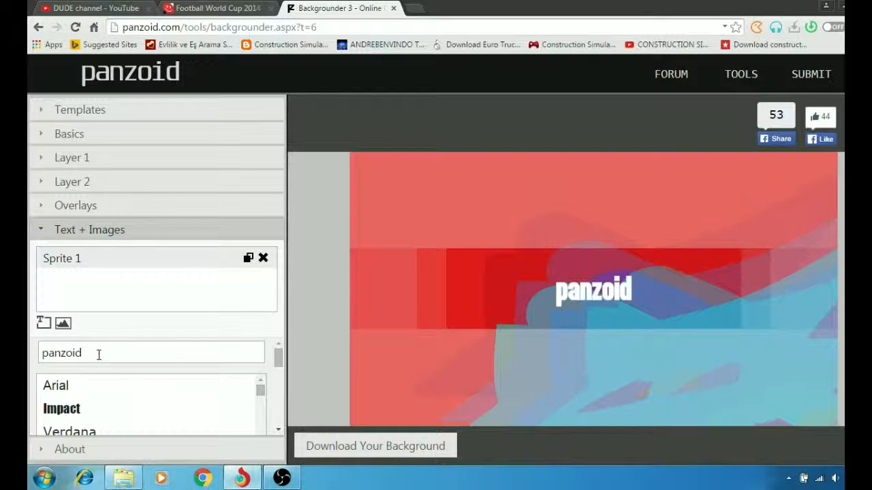
{"action": "key", "text": "Backspace"}
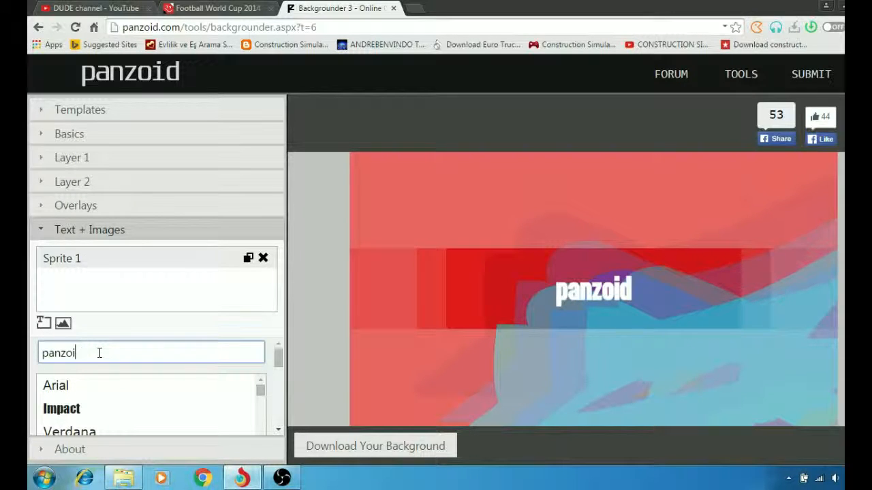
{"action": "key", "text": "ctrl+a"}
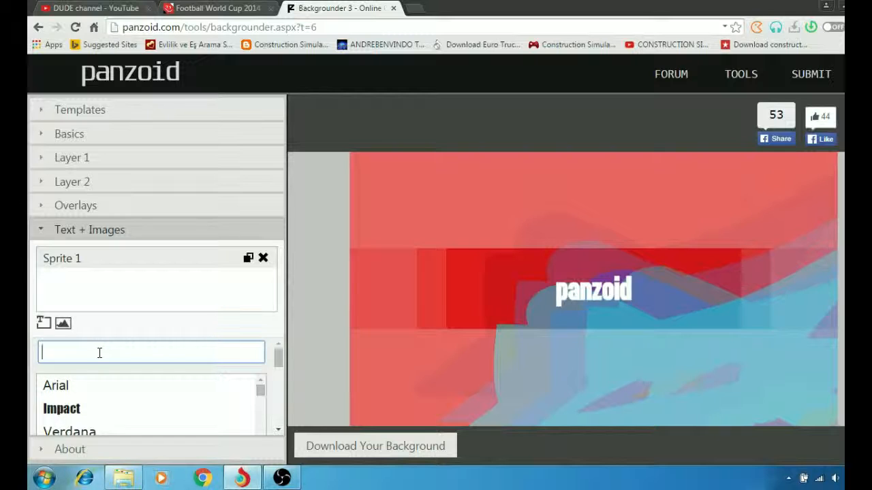
{"action": "type", "text": "d"}
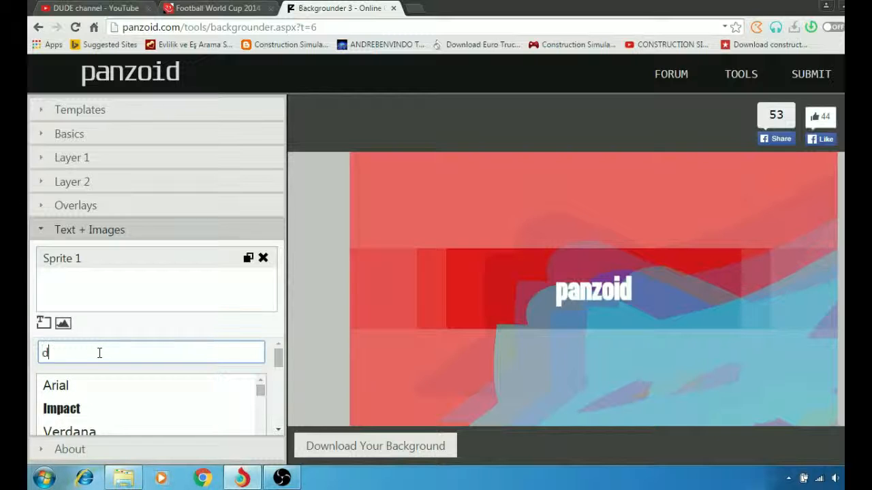
{"action": "type", "text": "ude ch"}
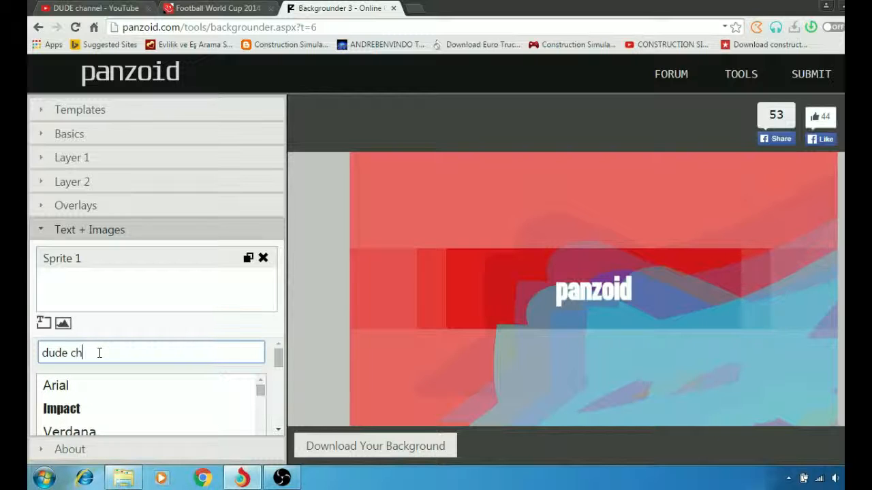
{"action": "type", "text": "annel"}
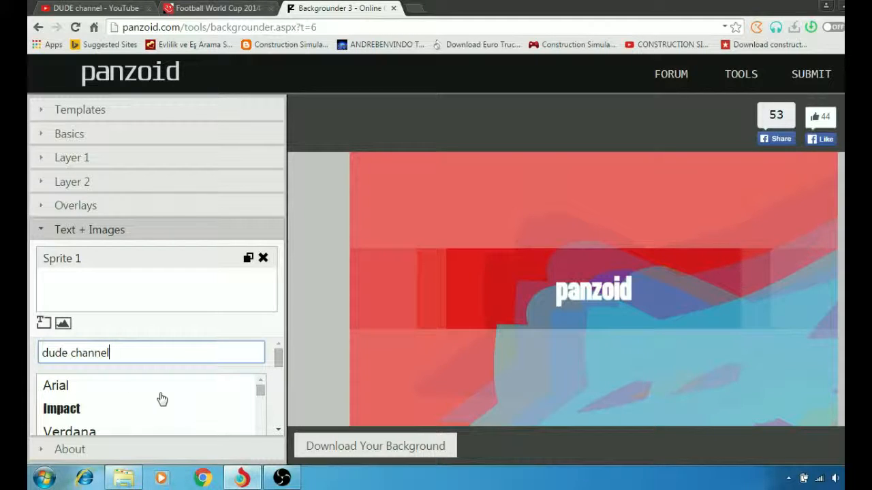
Try the JandaManateeSolid font, then settle on REVOLUTION for the title
{"action": "scroll", "scroll_direction": "down", "scroll_amount": 3}
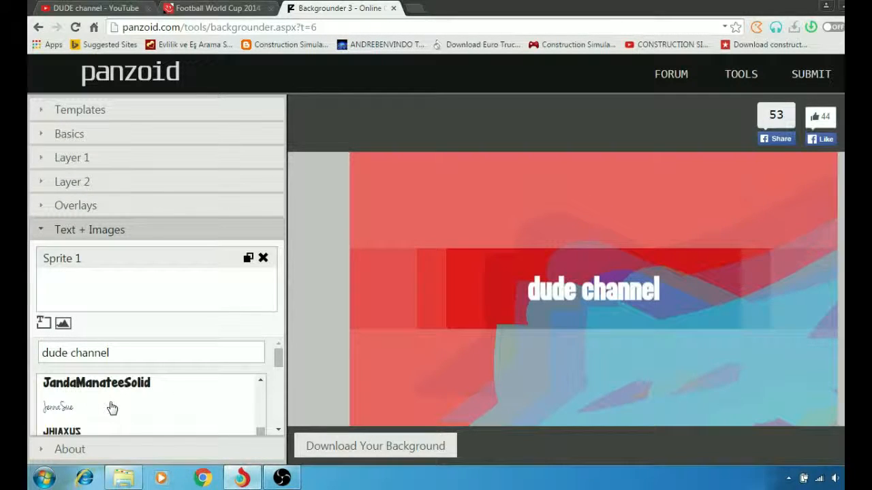
{"action": "left_click", "coordinate": [96, 382]}
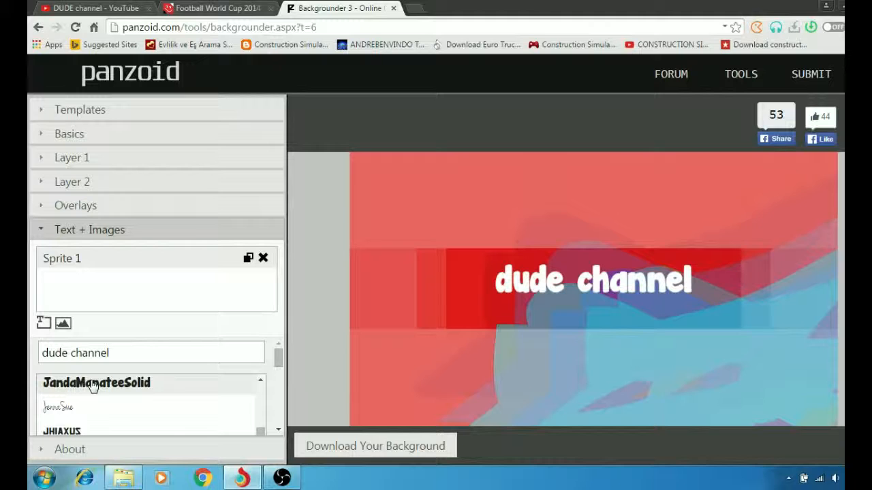
{"action": "scroll", "scroll_direction": "down", "scroll_amount": 3}
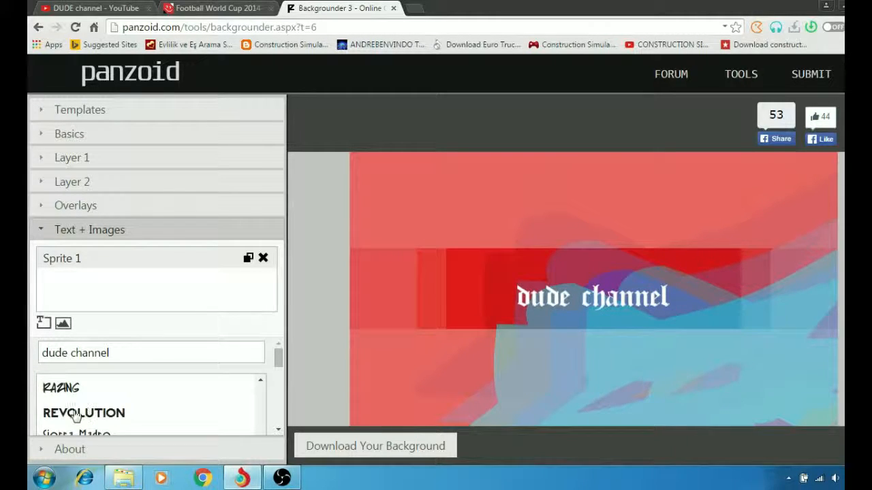
{"action": "left_click", "coordinate": [83, 413]}
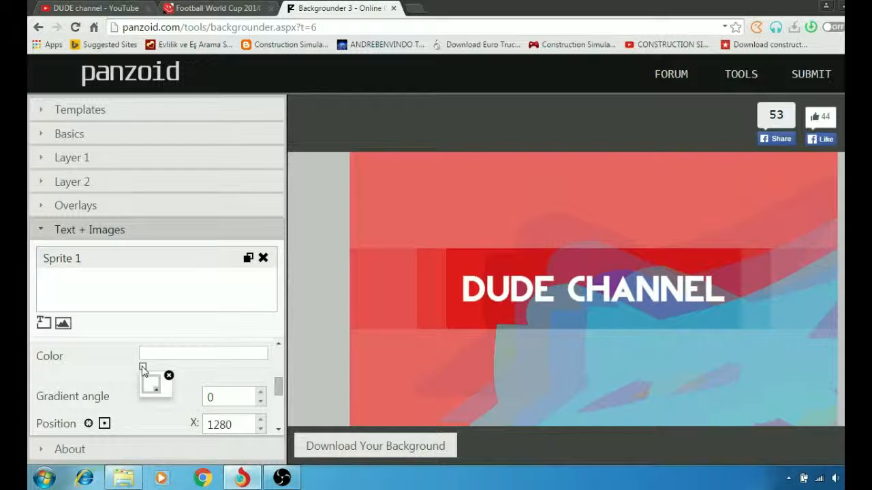
Colour the DUDE CHANNEL text blue (hue 237, #1620da)
{"action": "left_click", "coordinate": [203, 351]}
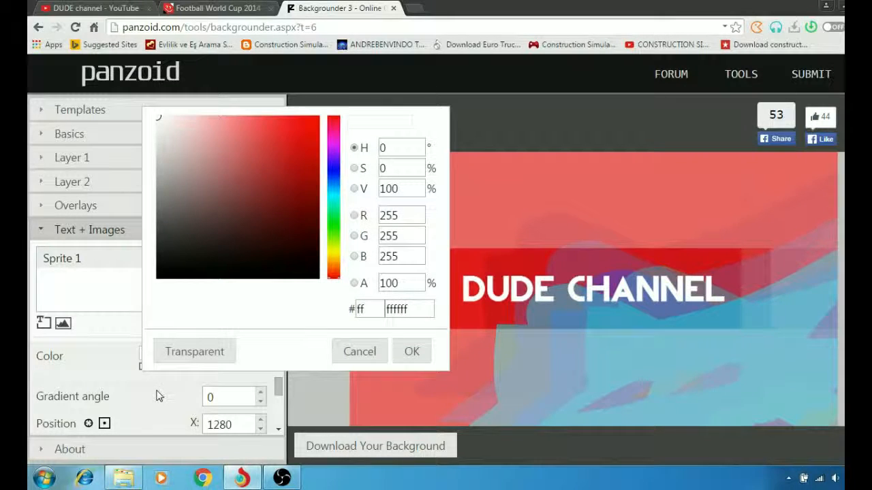
{"action": "left_click", "coordinate": [333, 170]}
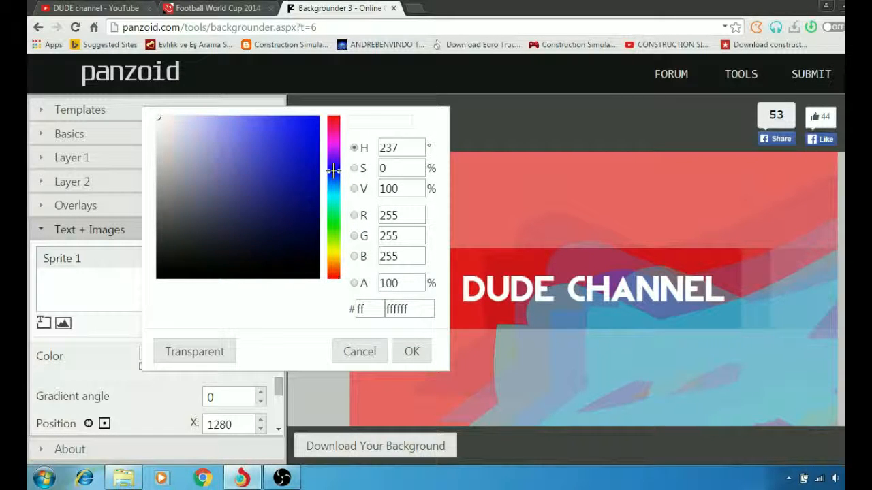
{"action": "left_click", "coordinate": [302, 139]}
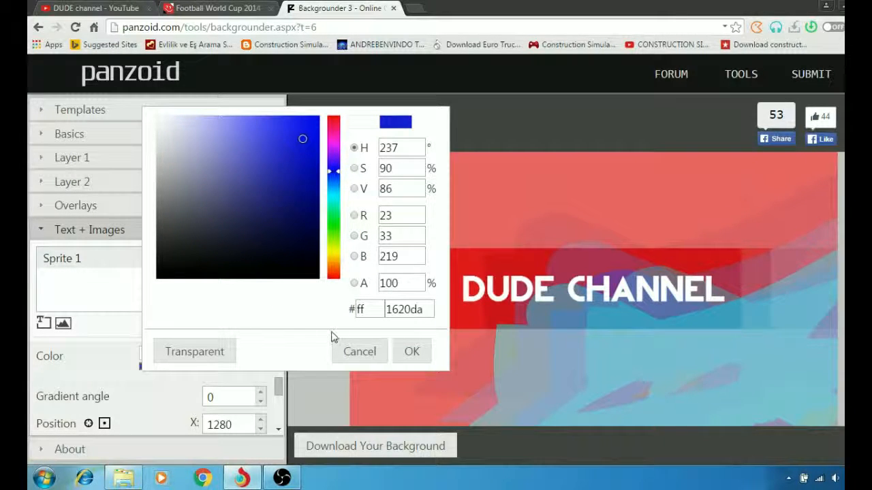
{"action": "left_click", "coordinate": [411, 352]}
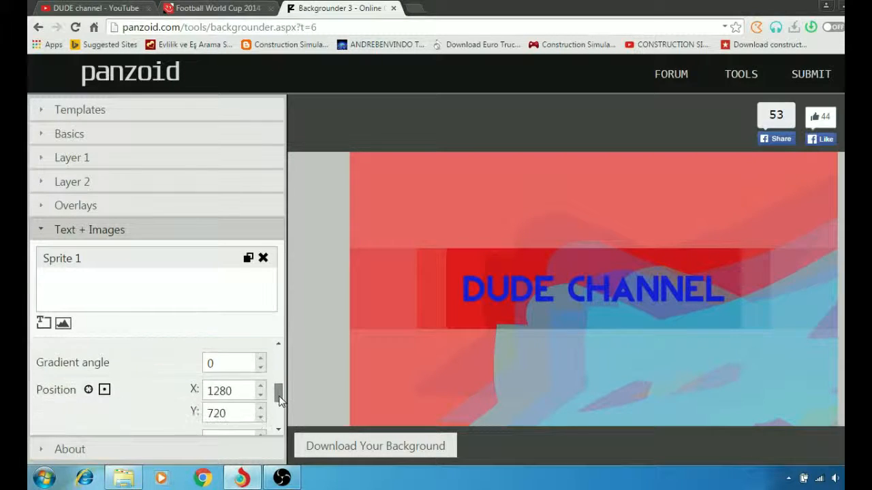
Nudge the text to position 1266, 686 and set its font size to 174
{"action": "scroll", "scroll_direction": "down", "scroll_amount": 3}
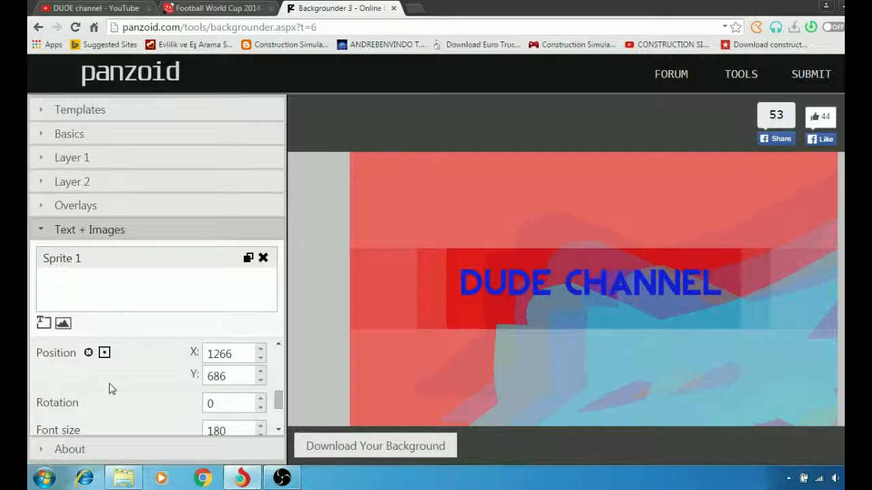
{"action": "scroll", "scroll_direction": "down", "scroll_amount": 3}
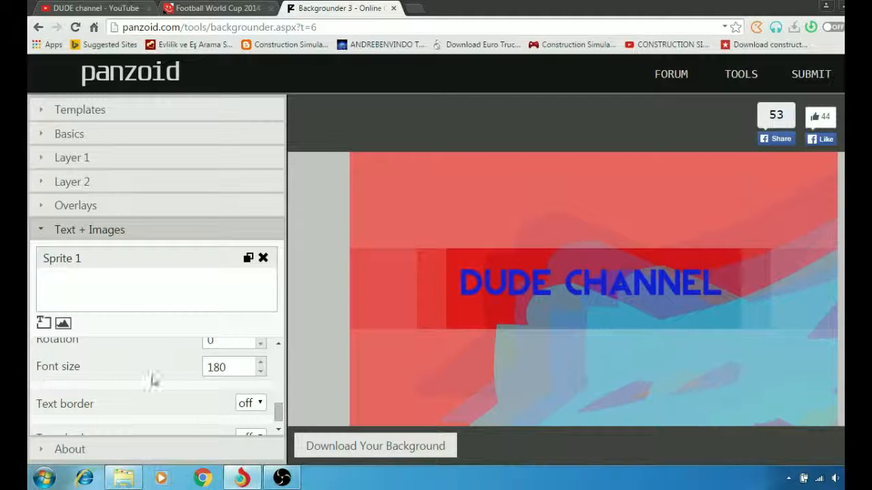
{"action": "left_click", "coordinate": [259, 363]}
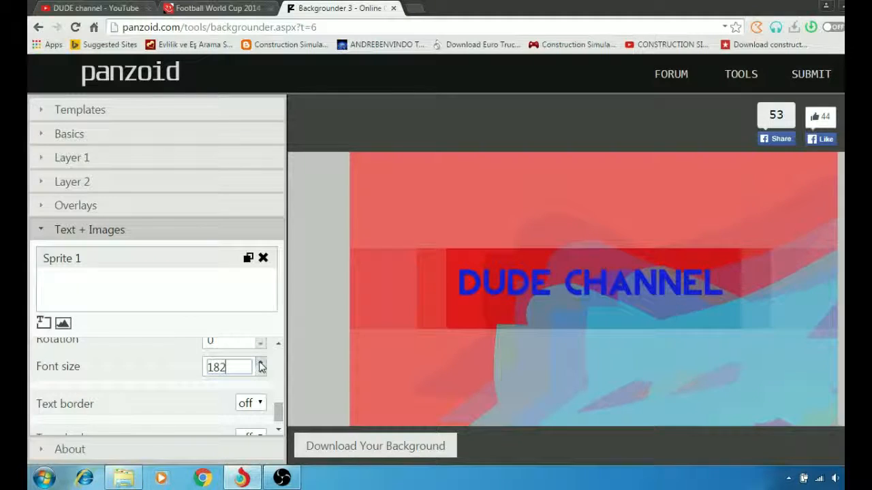
{"action": "left_click", "coordinate": [261, 363]}
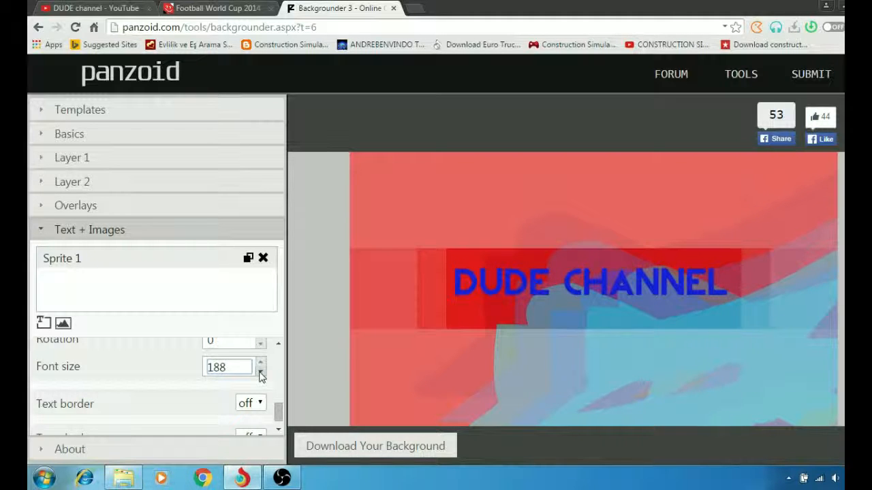
{"action": "left_click", "coordinate": [261, 371]}
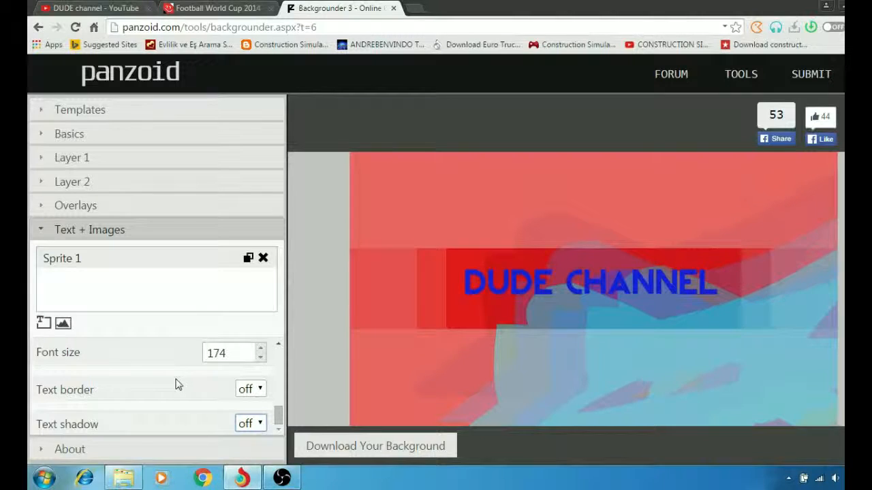
{"action": "mouse_move", "coordinate": [347, 431]}
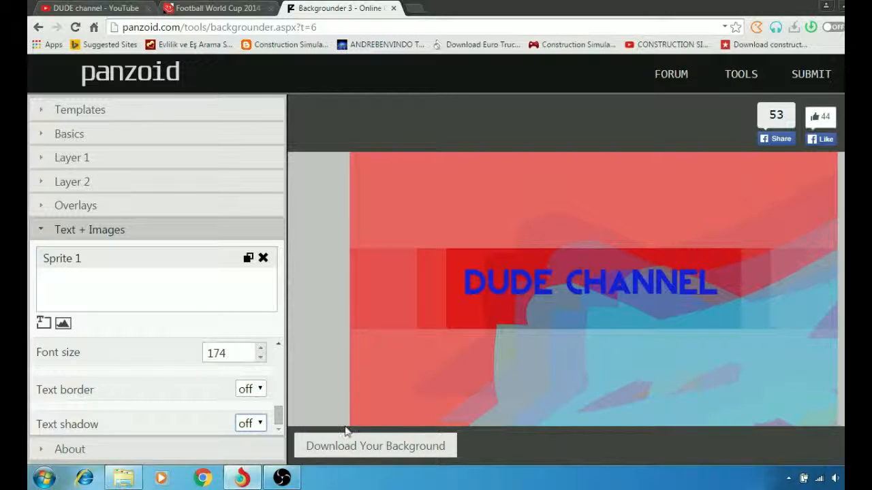
Render the finished DUDE CHANNEL background and download it
{"action": "left_click", "coordinate": [375, 446]}
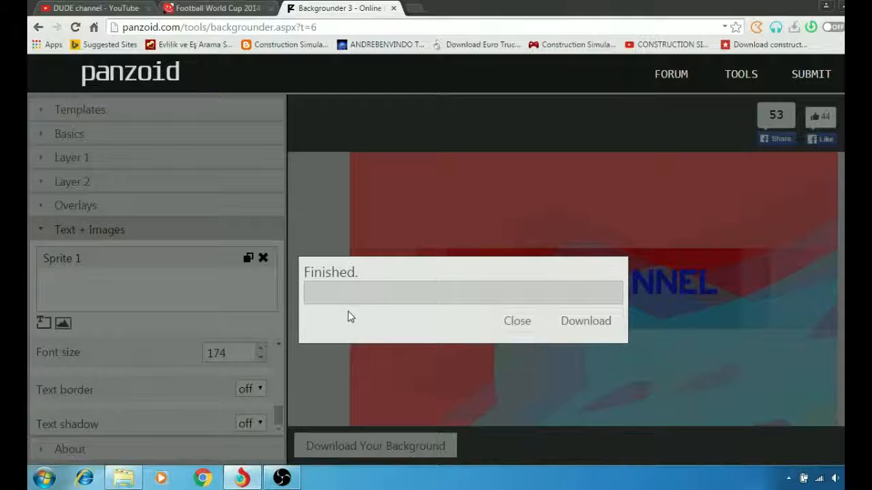
{"action": "left_click", "coordinate": [586, 321]}
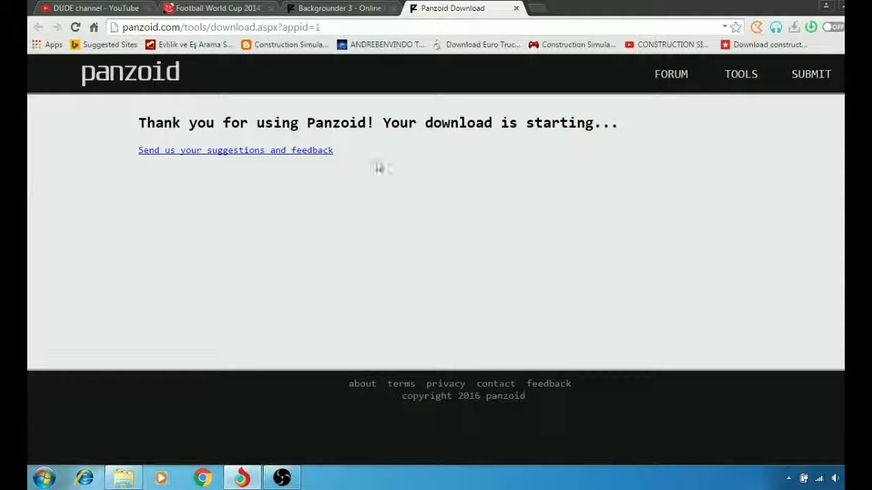
{"action": "mouse_move", "coordinate": [286, 243]}
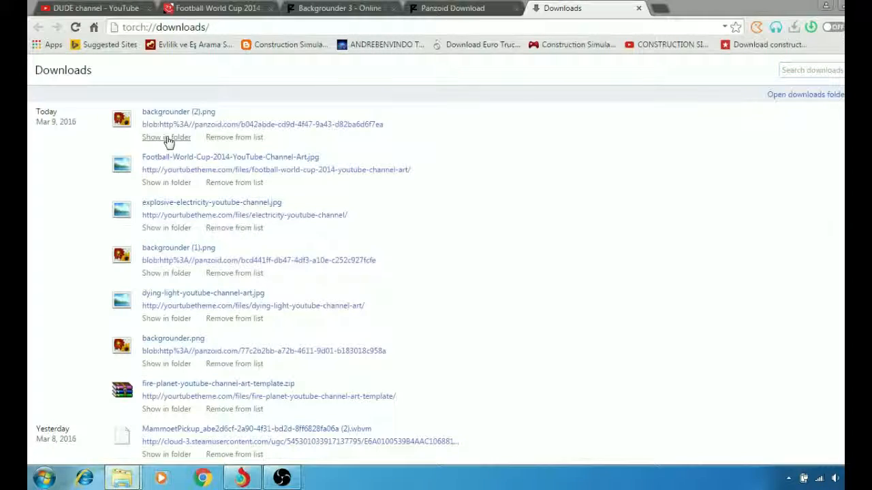
Show backgrounder (2).png in the Downloads folder, check it, then close the Downloads tab
{"action": "left_click", "coordinate": [167, 136]}
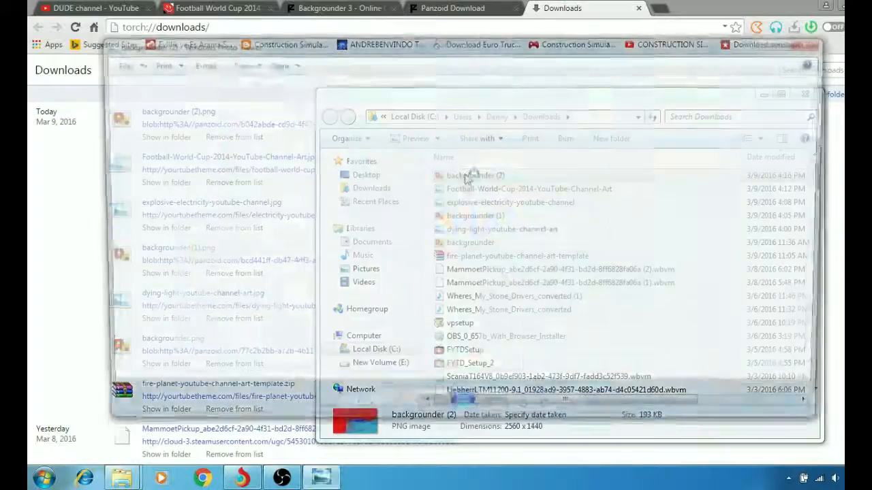
{"action": "double_click", "coordinate": [474, 174]}
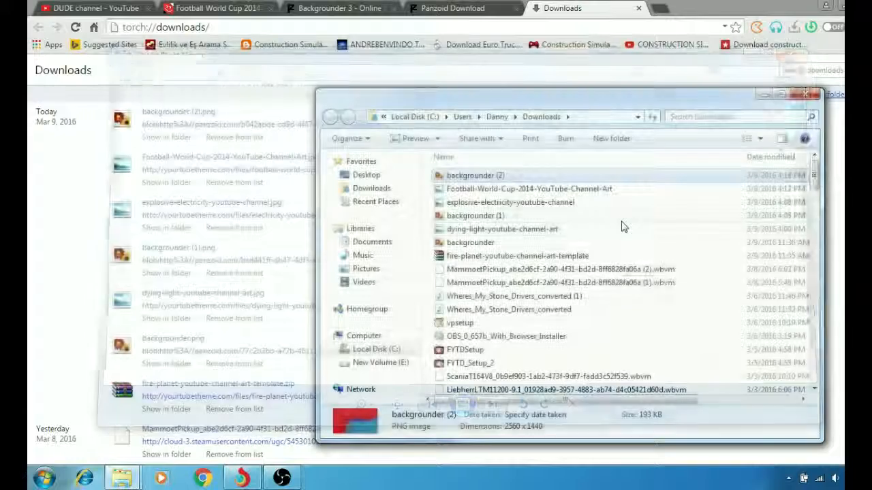
{"action": "left_click", "coordinate": [639, 11]}
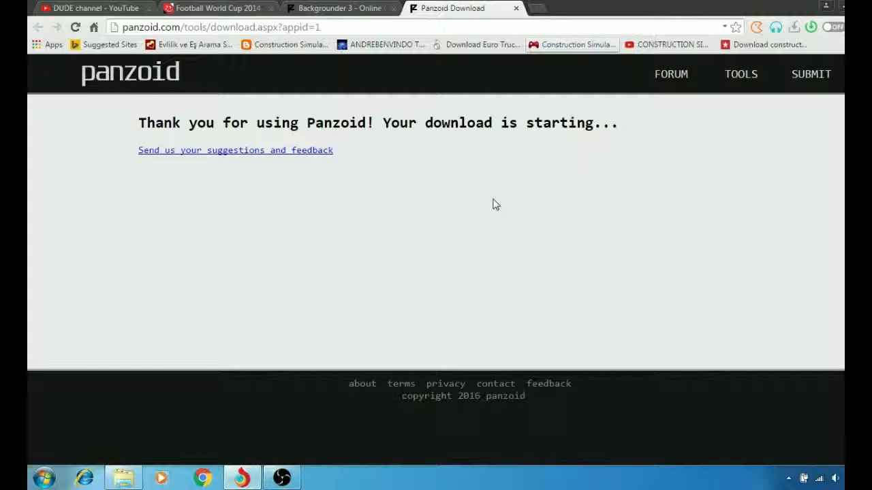
{"action": "mouse_move", "coordinate": [400, 336]}
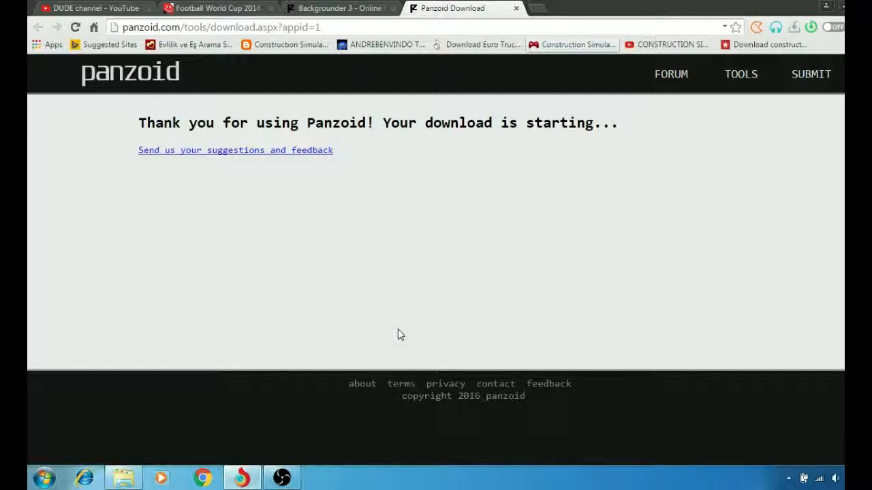